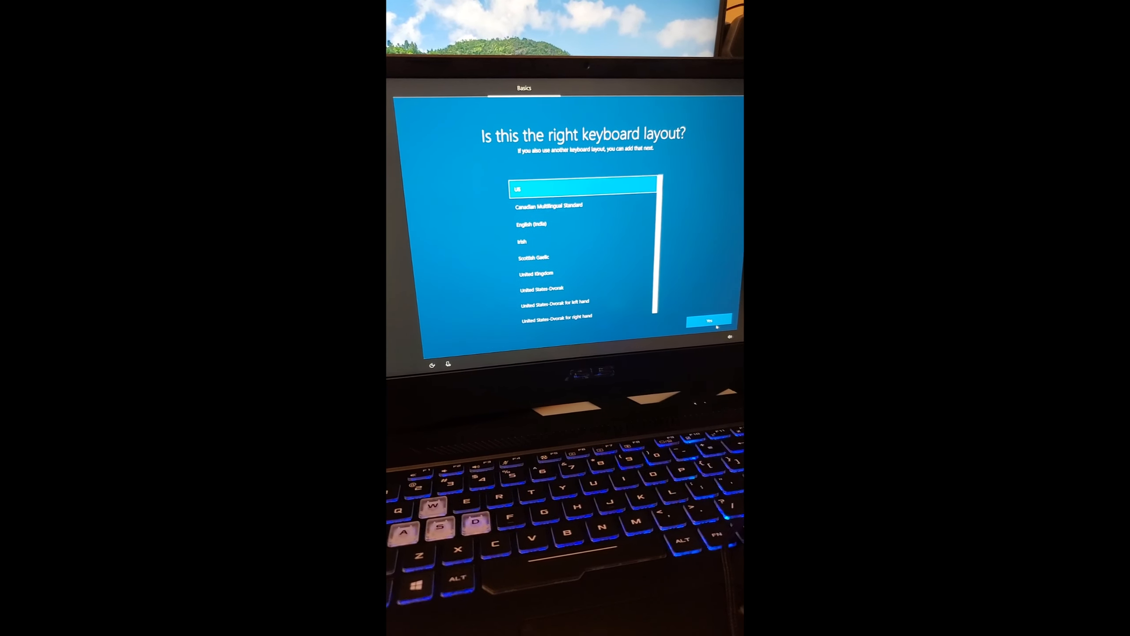
# Step: Confirm US as the keyboard layout
pyautogui.click(708, 319)
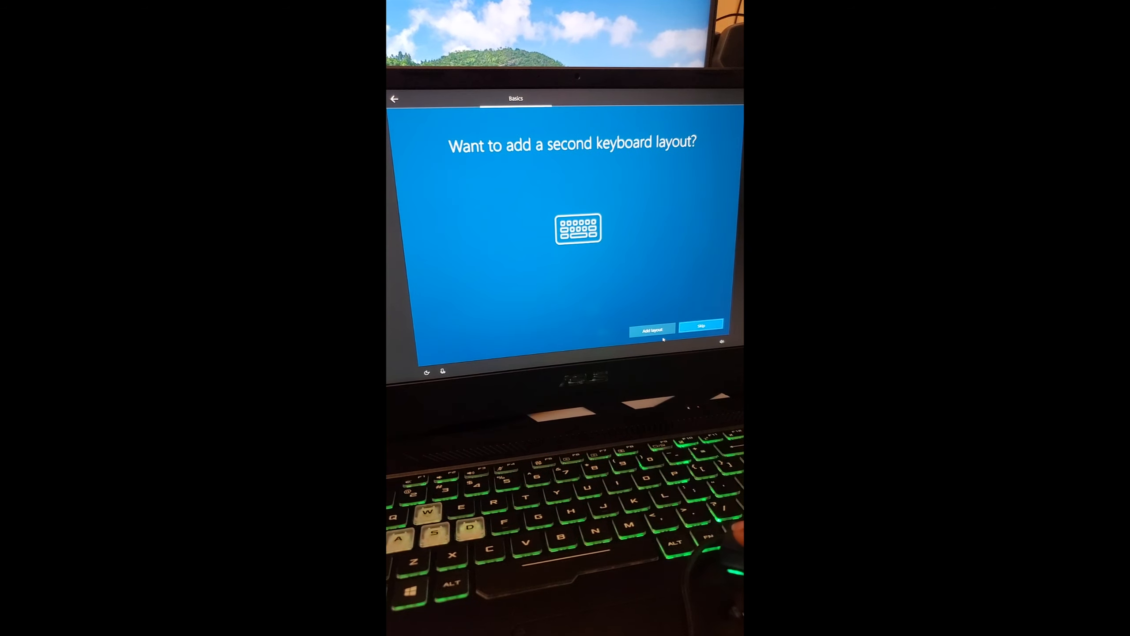
# Step: Skip the second keyboard layout and continue past the network page on the secured Wi-Fi
pyautogui.click(698, 326)
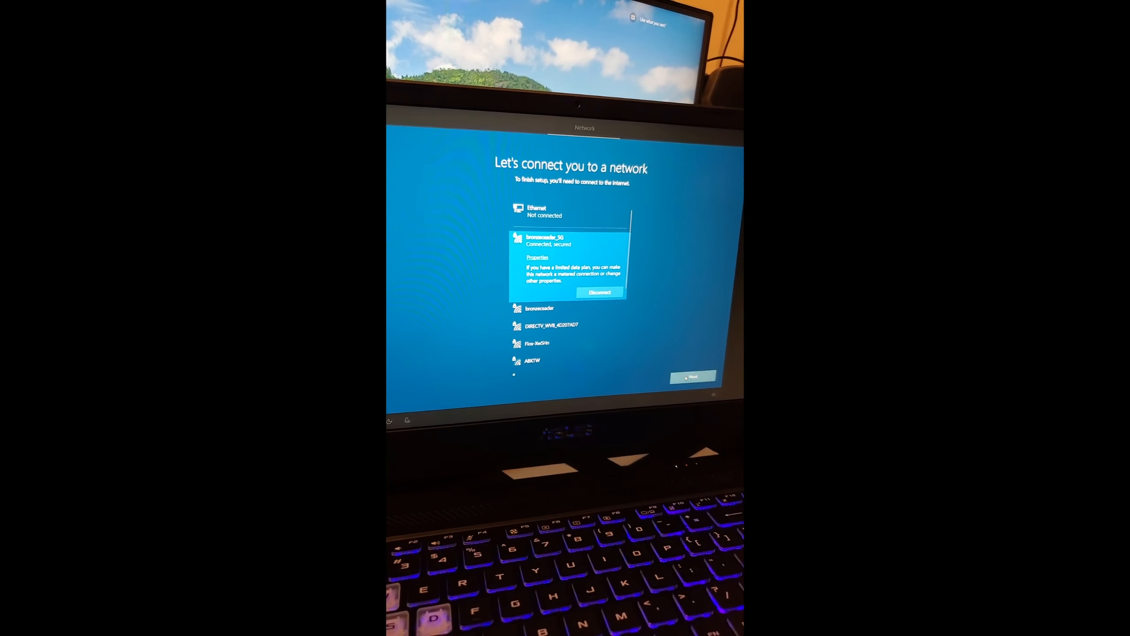
pyautogui.click(690, 377)
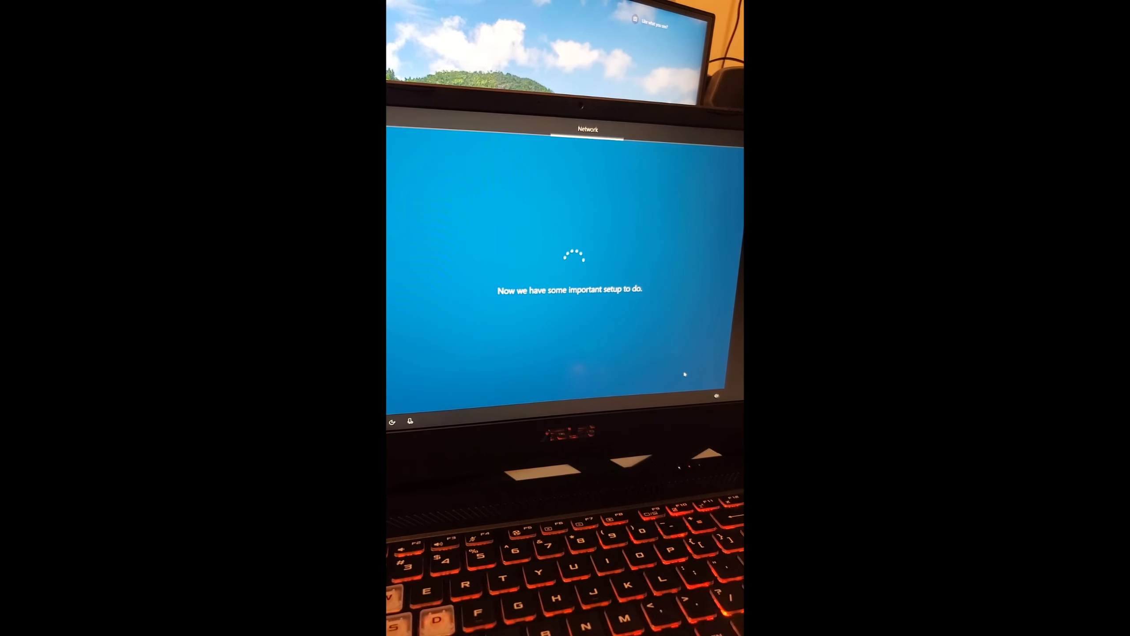